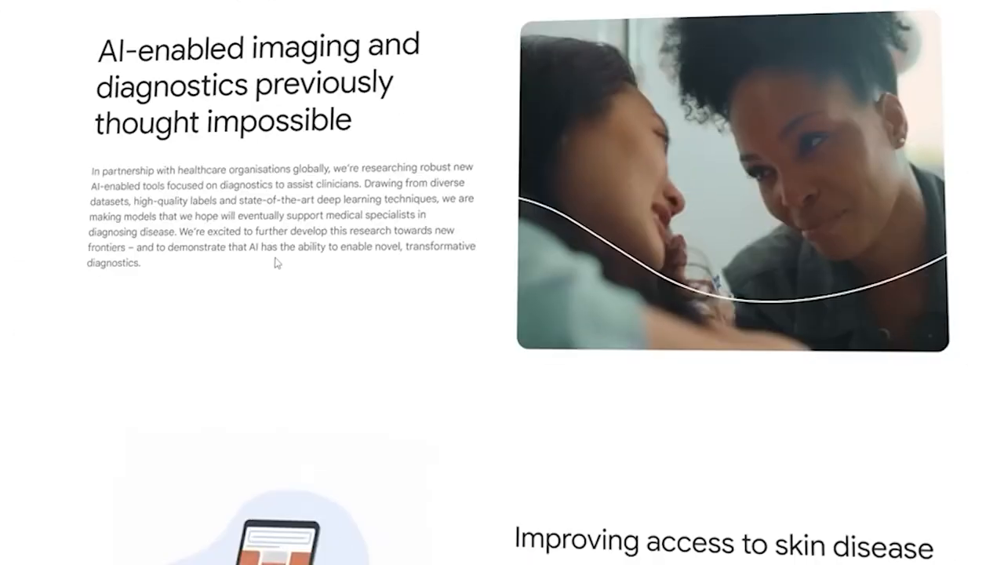
scroll(down, 3)
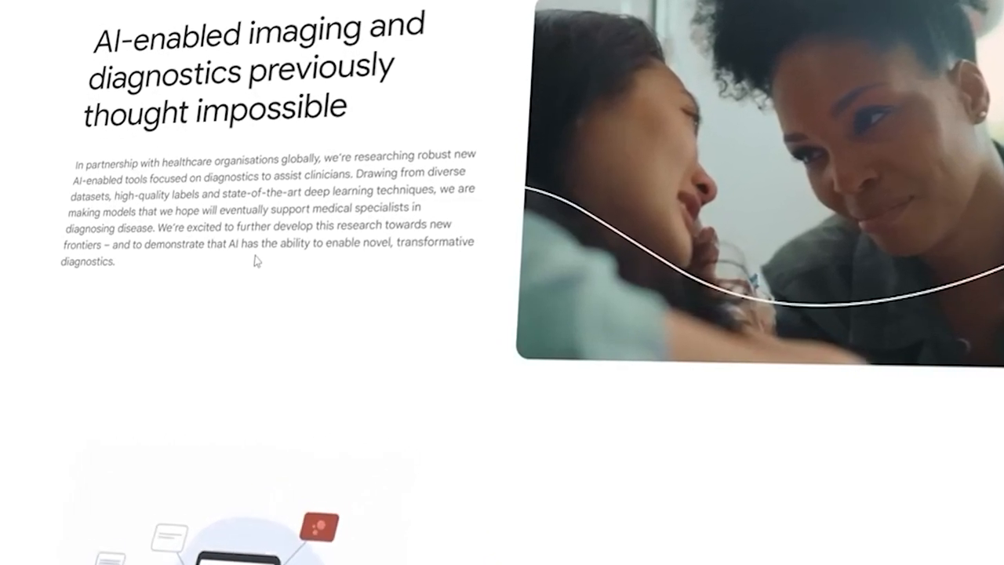
scroll(down, 3)
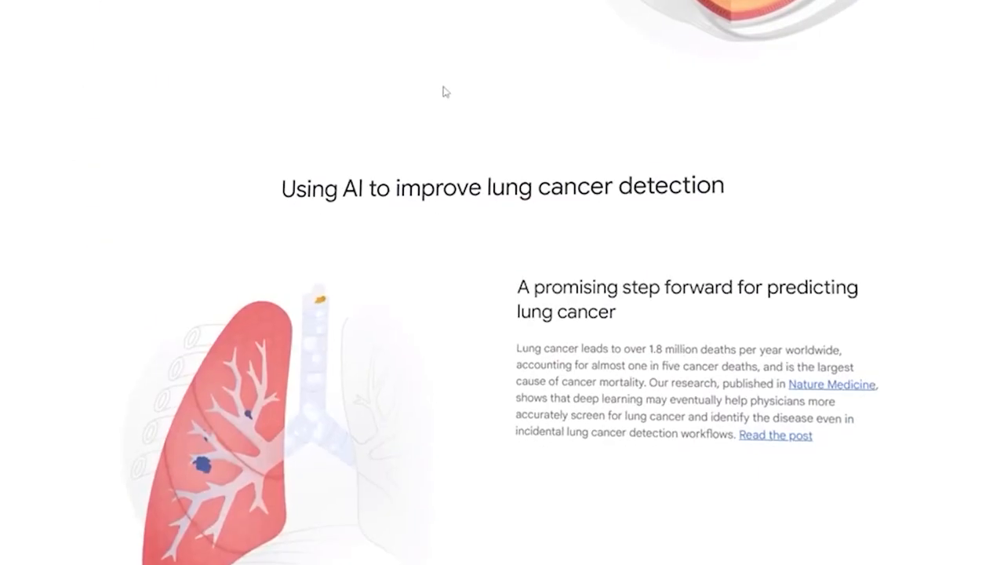
scroll(down, 3)
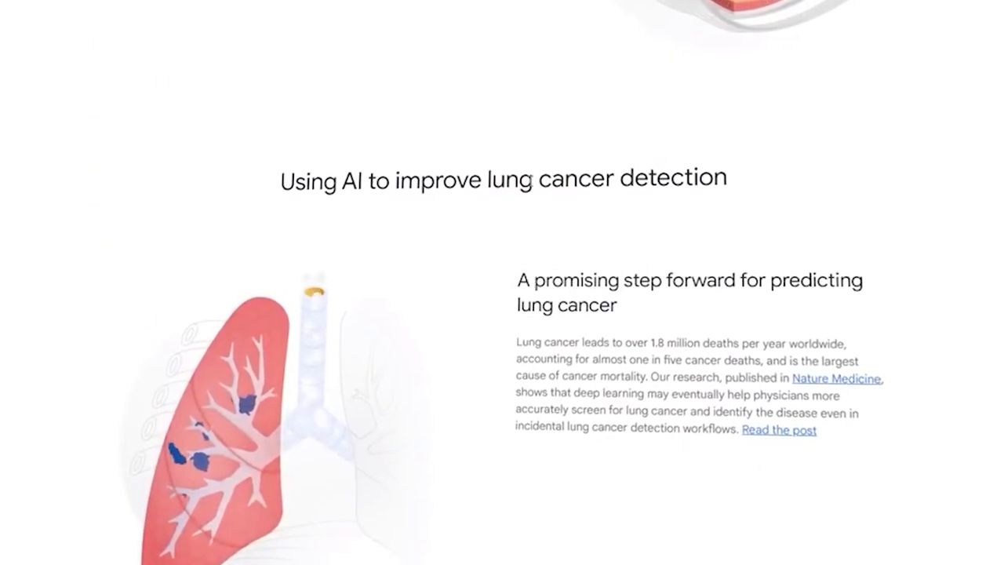
scroll(down, 3)
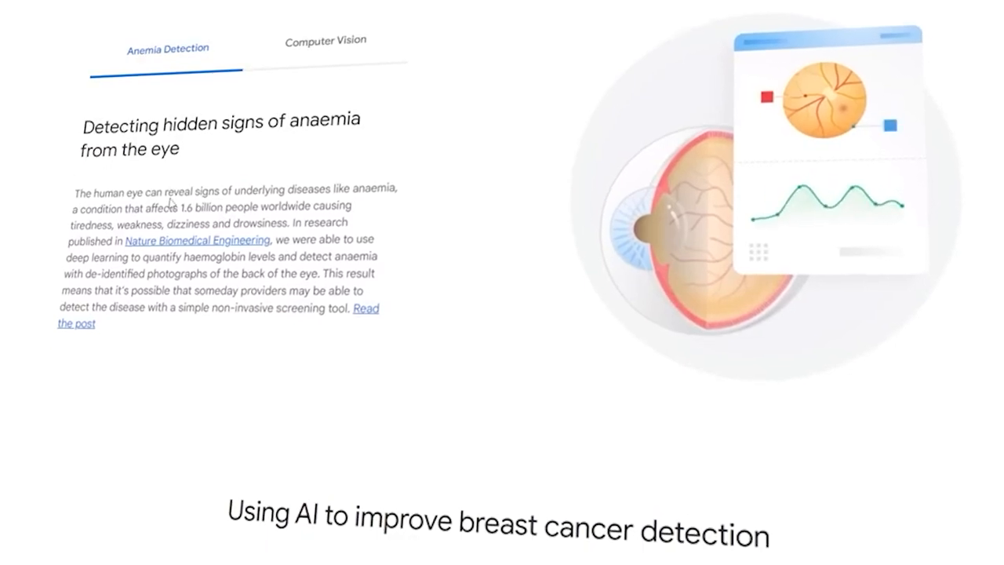
scroll(down, 3)
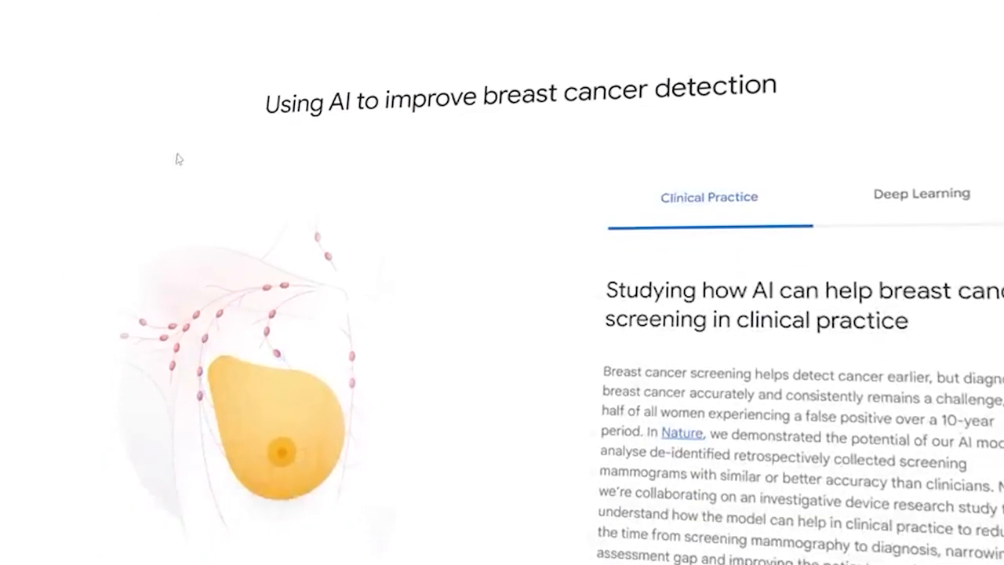